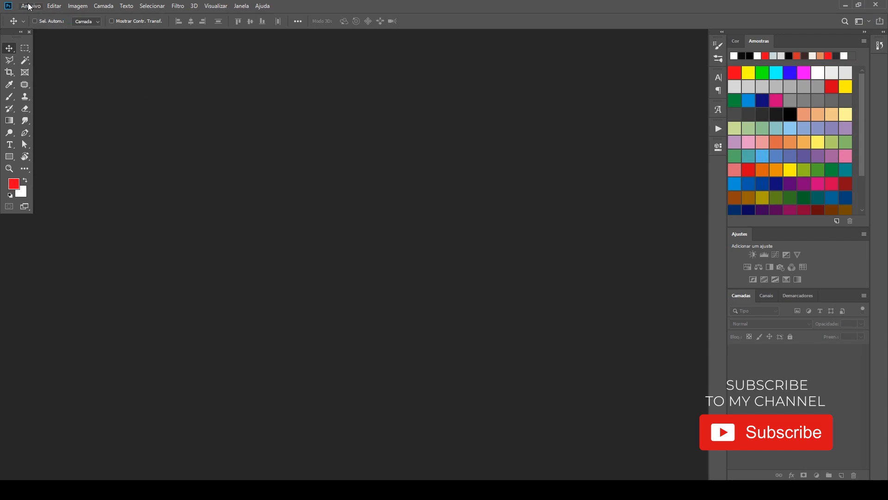
- Browse the Edit, Layer and Type menus to confirm Photoshop's interface is in Portuguese
left_click(53, 6)
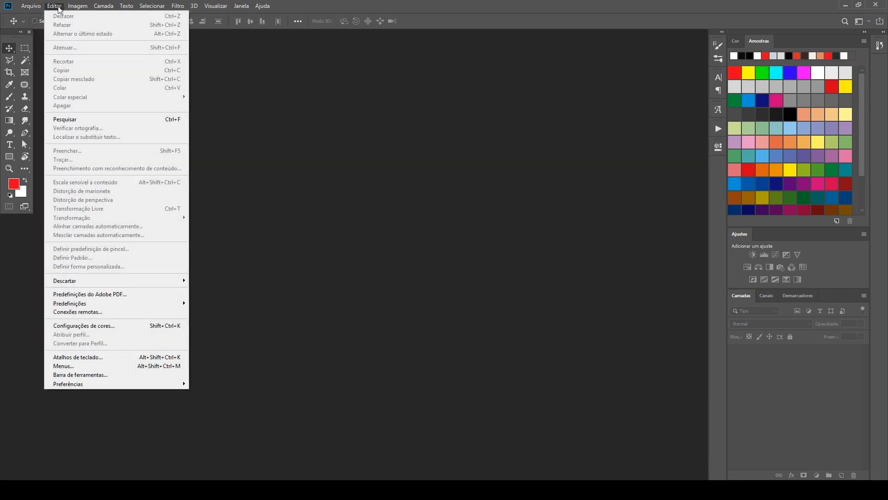
left_click(103, 5)
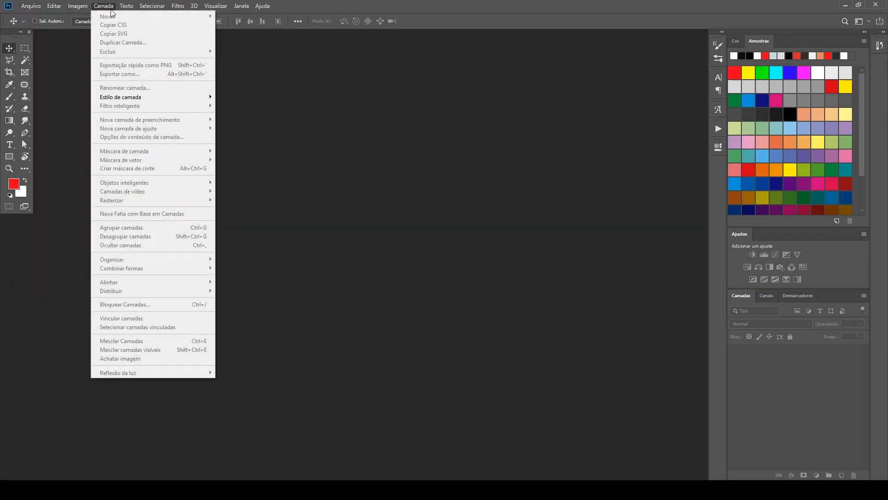
left_click(126, 6)
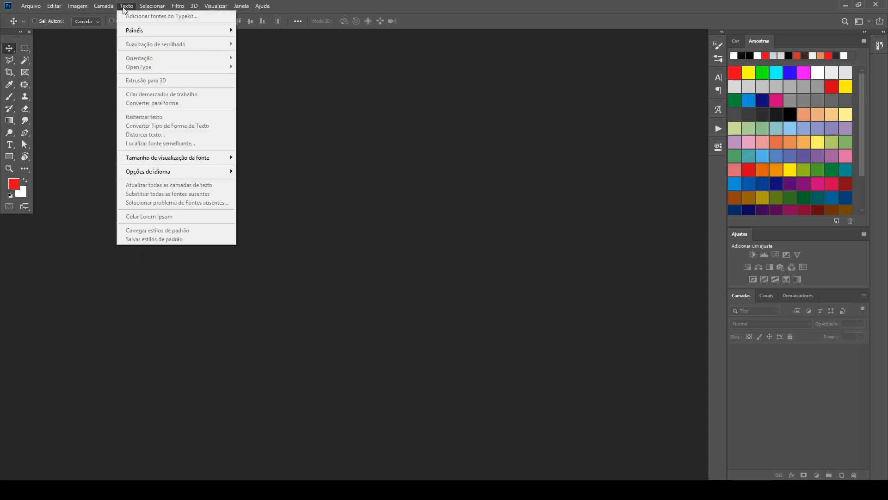
left_click(222, 100)
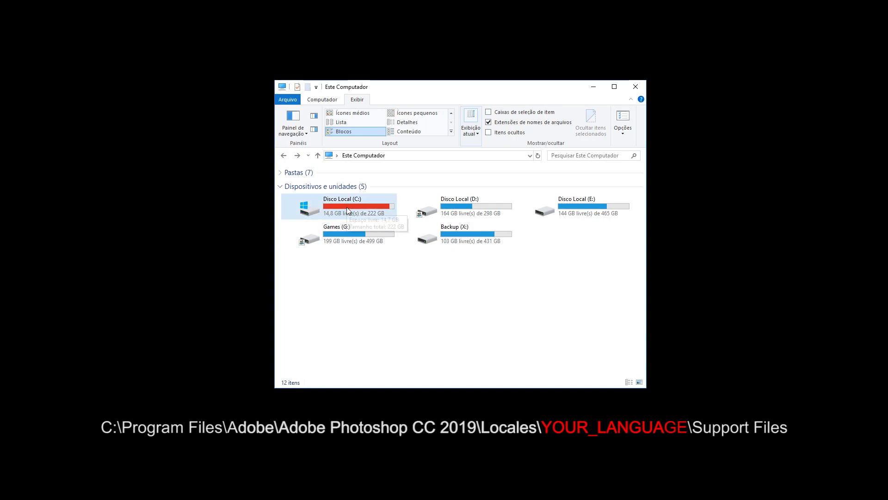
- Navigate C: > Arquivos de Programas > Adobe > Adobe Photoshop CC 2019 > Locales
double_click(340, 206)
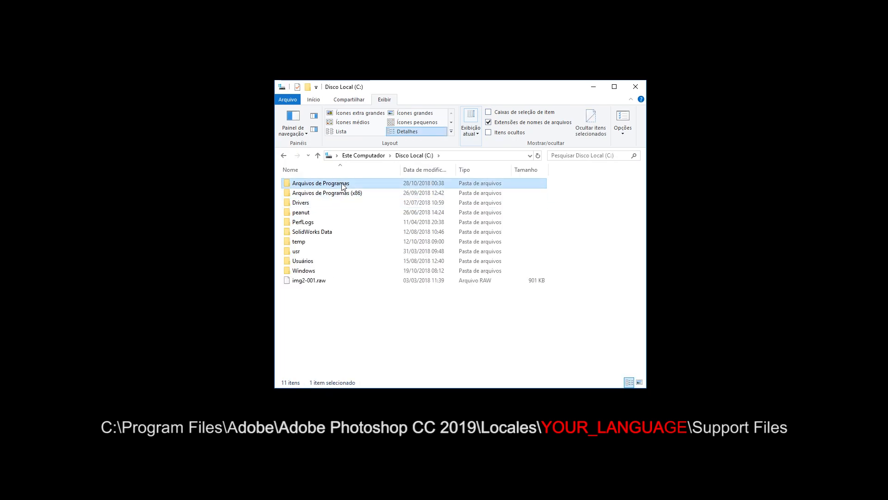
double_click(320, 183)
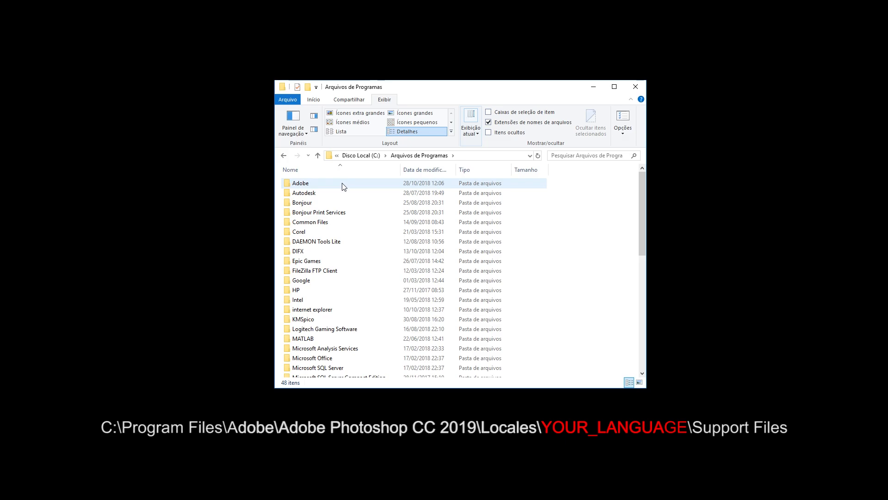
double_click(300, 182)
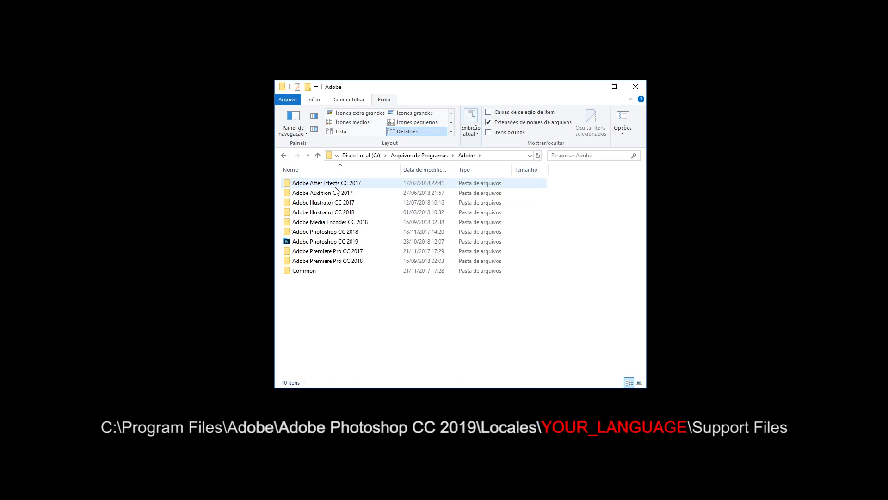
left_click(325, 240)
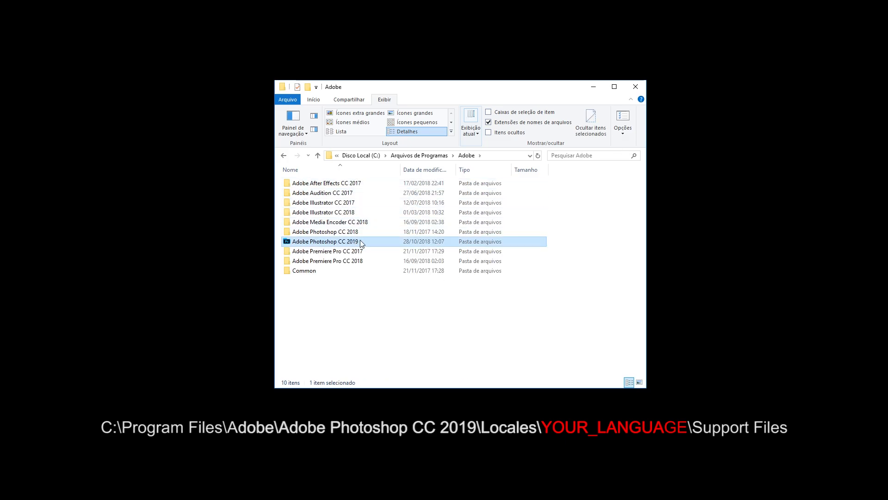
double_click(326, 241)
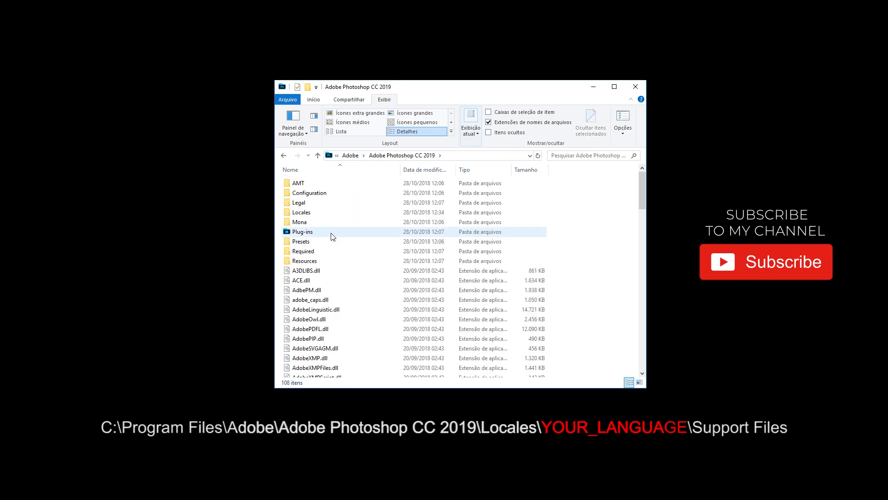
mouse_move(301, 212)
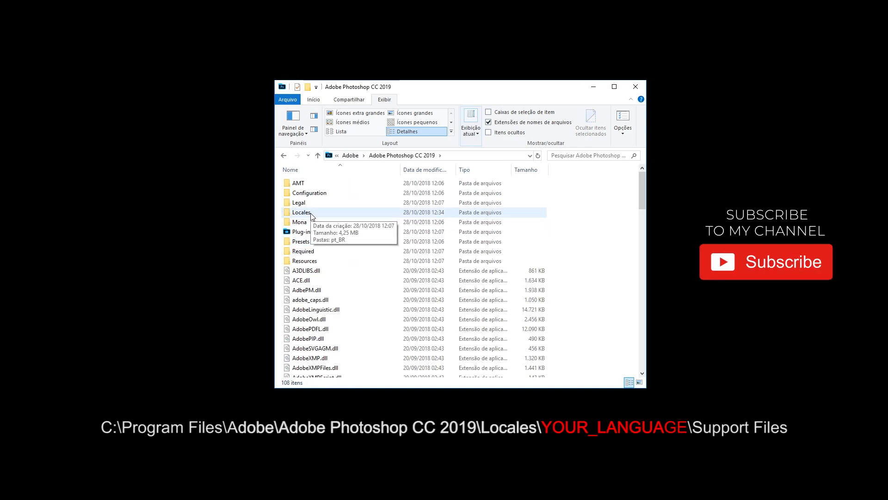
double_click(301, 212)
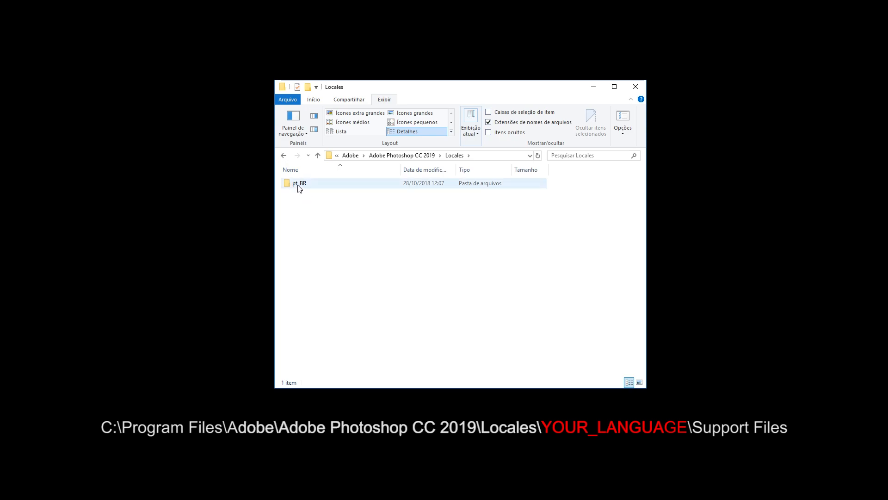
mouse_move(299, 183)
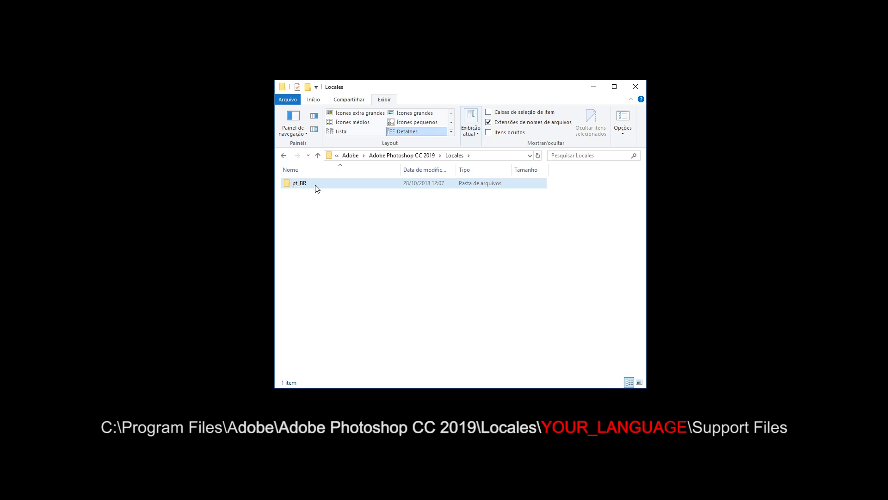
- Inside pt_BR > Support Files, rename tw10428_Photoshop_pt_BR.dat to .dat.old and accept the warning
double_click(298, 183)
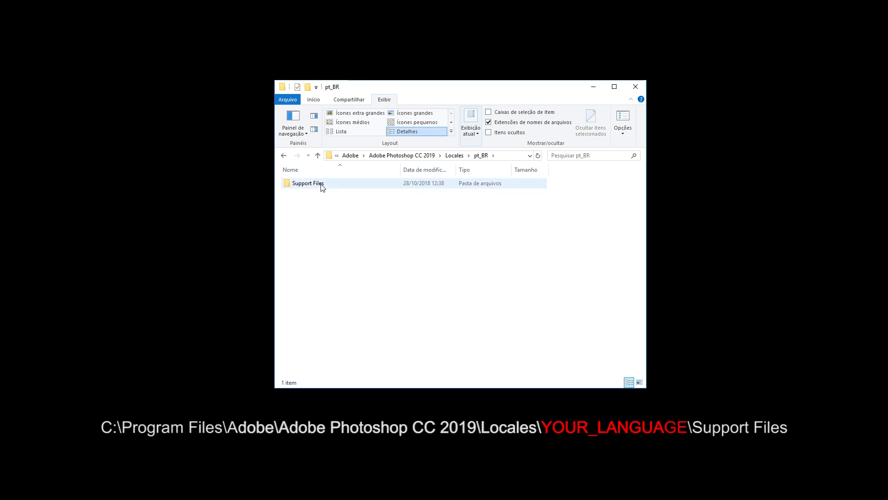
double_click(308, 183)
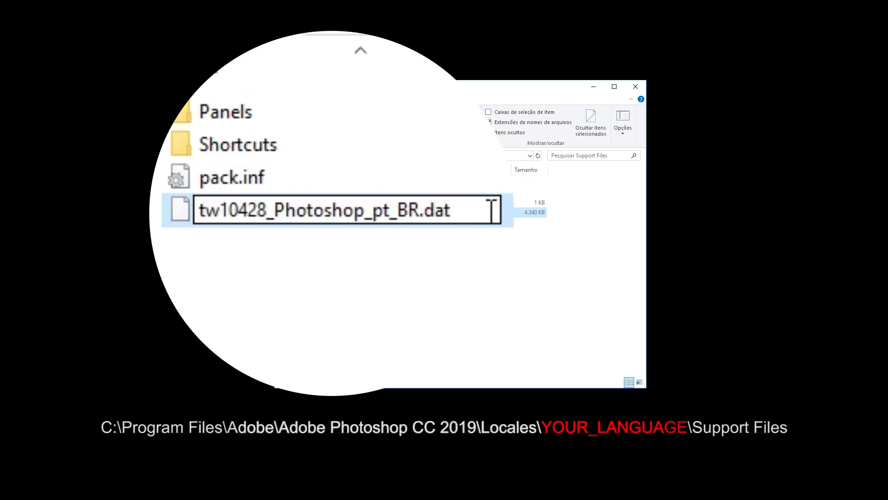
type(".old")
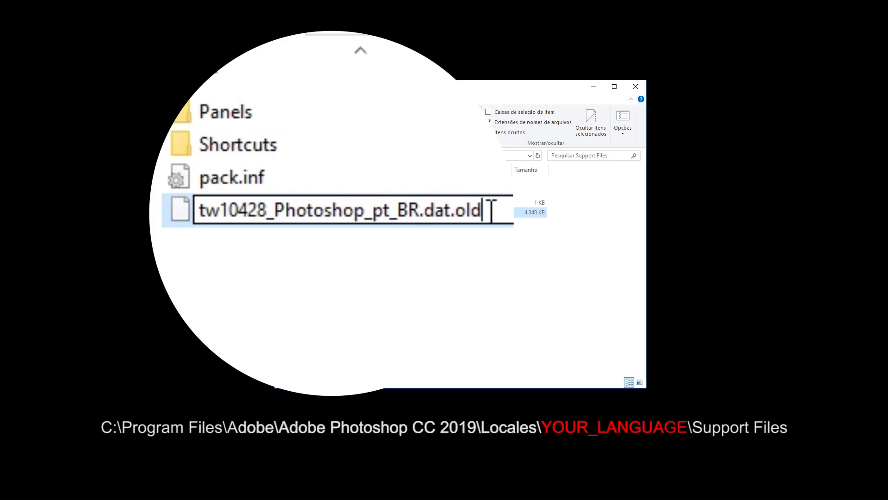
key("enter")
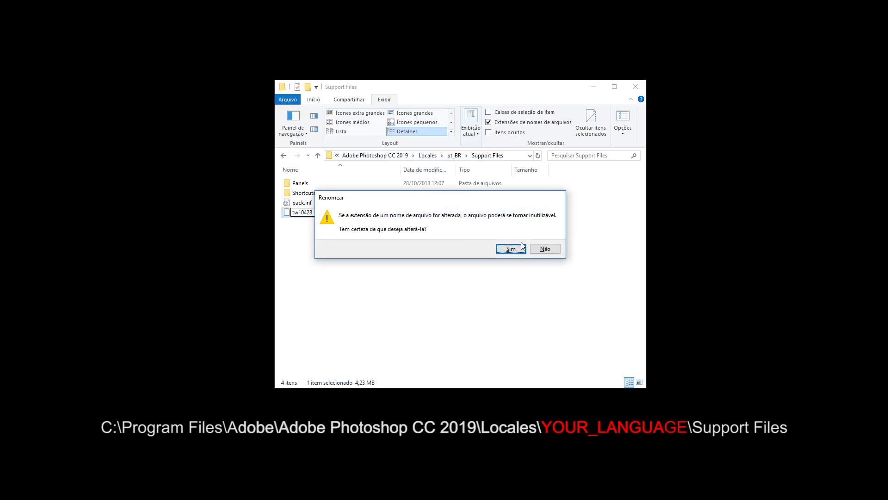
left_click(510, 248)
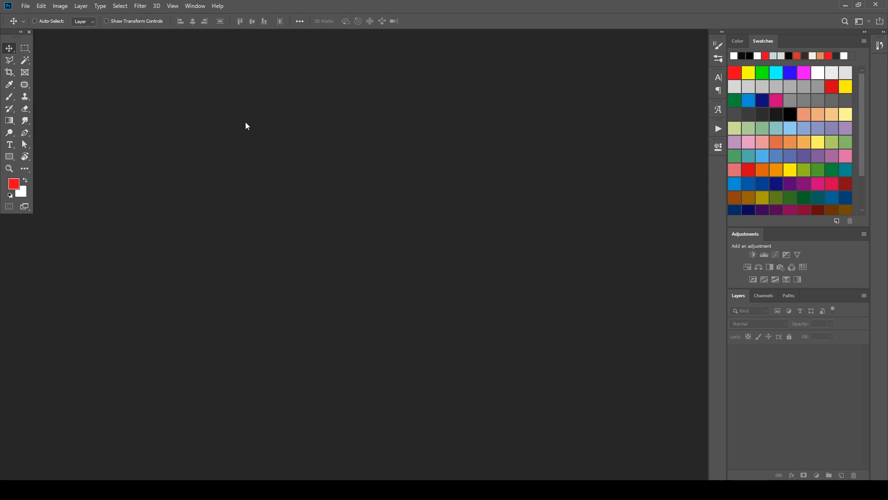
left_click(25, 5)
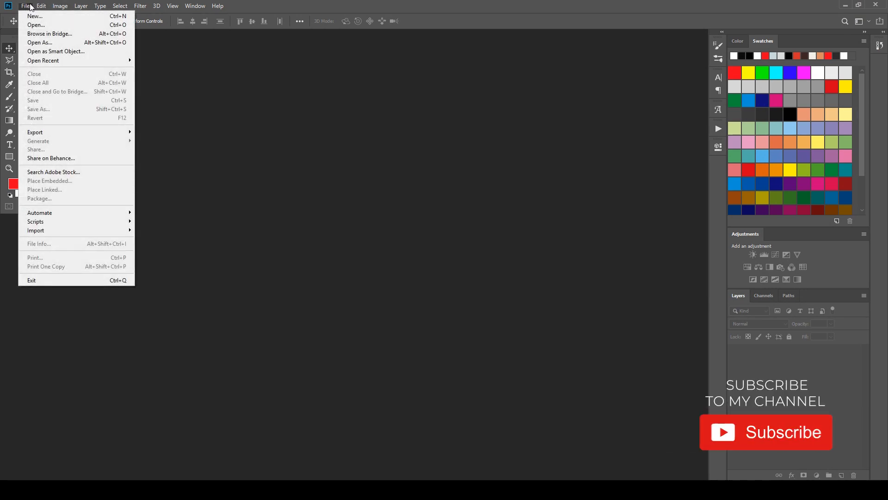
left_click(59, 6)
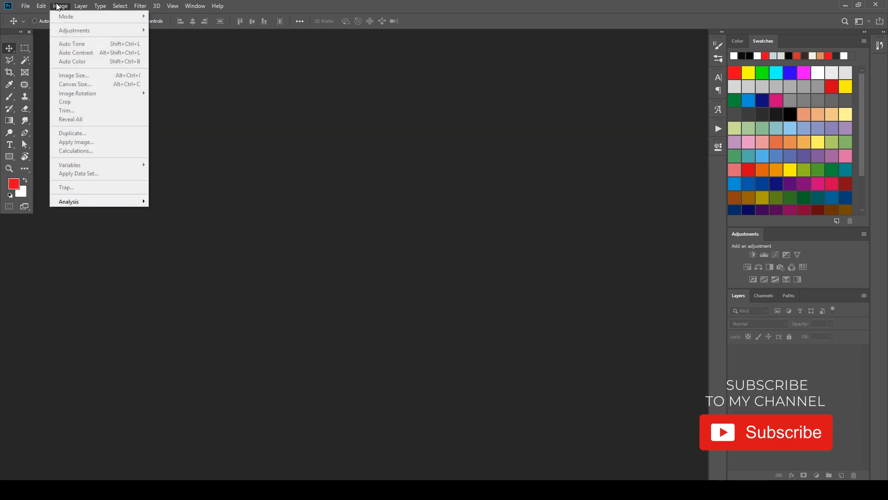
left_click(100, 6)
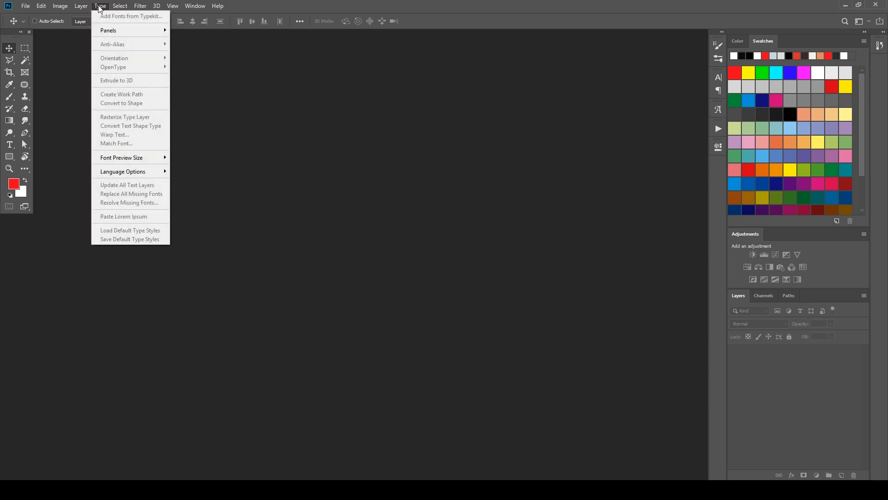